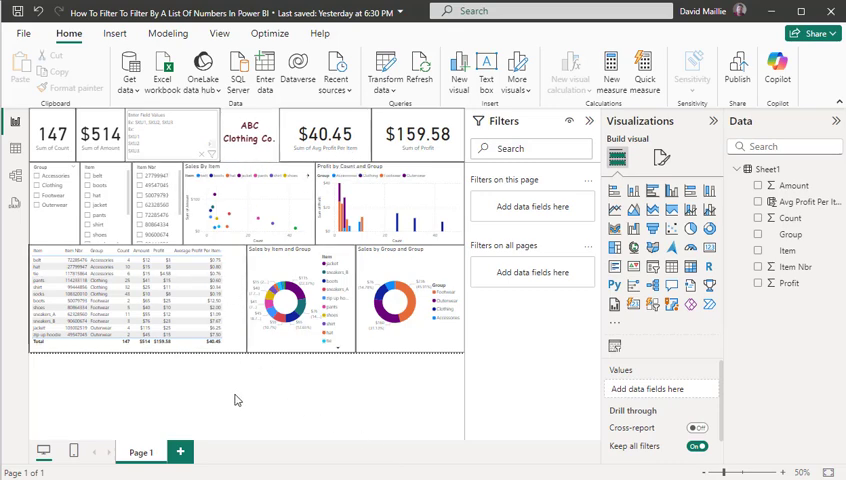
mouse_move(278, 166)
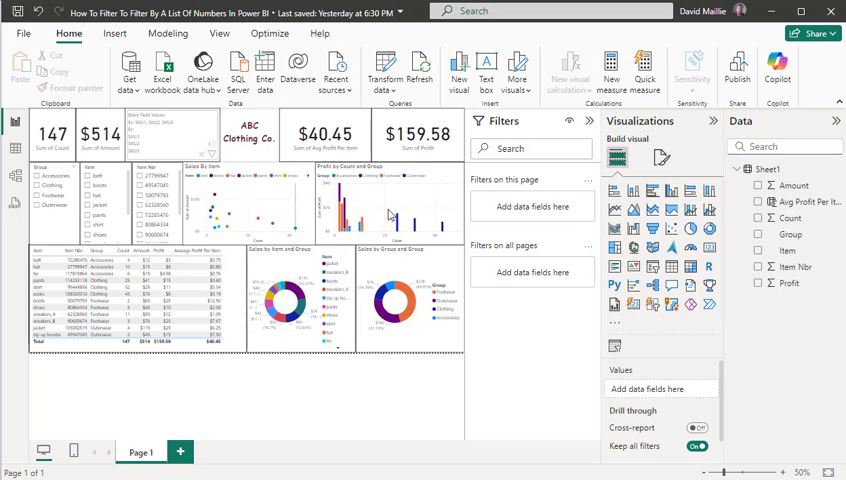
mouse_move(793, 220)
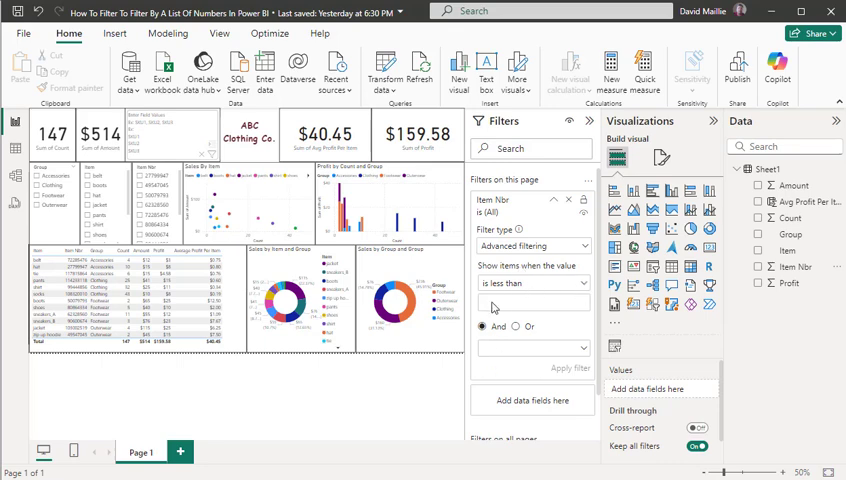
mouse_move(497, 291)
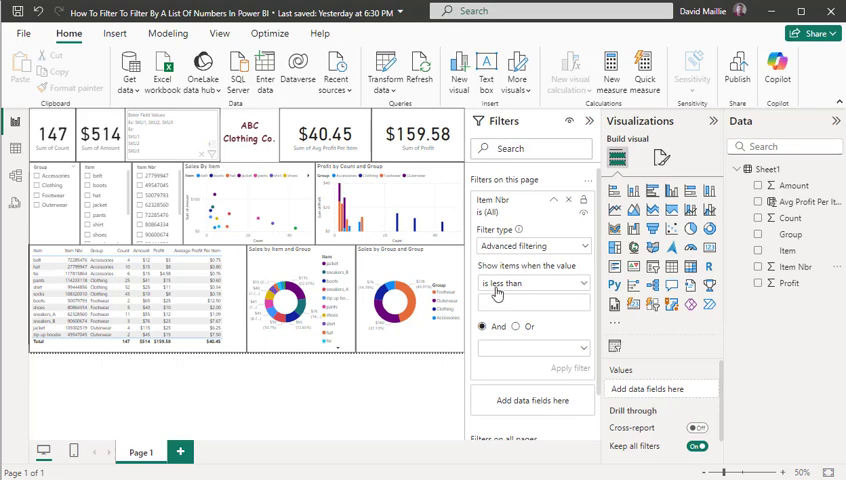
mouse_move(565, 272)
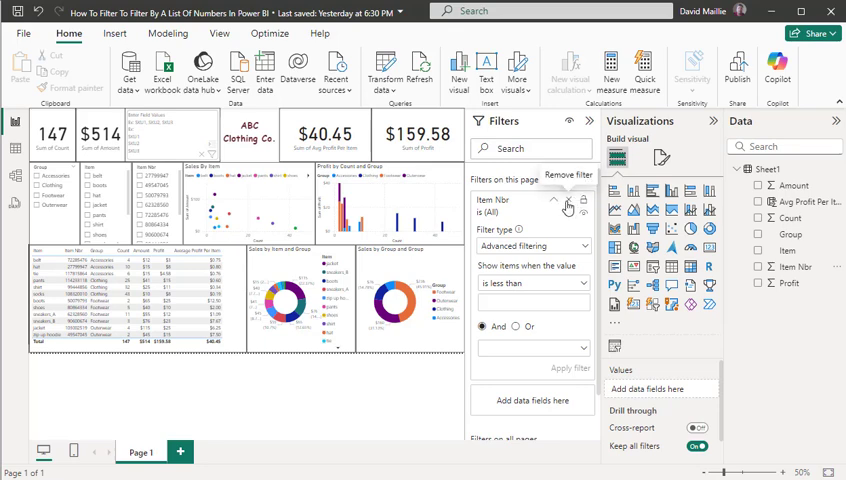
- Remove the Item Nbr page filter and collapse the Filters pane
click(582, 204)
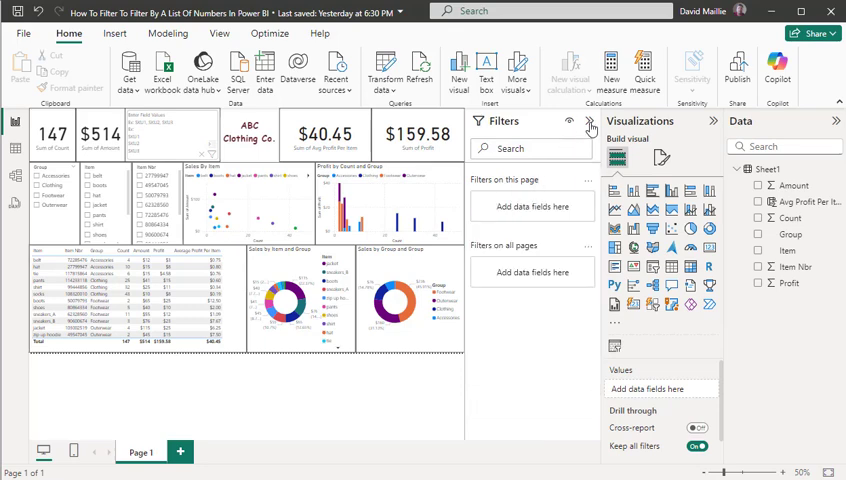
click(590, 124)
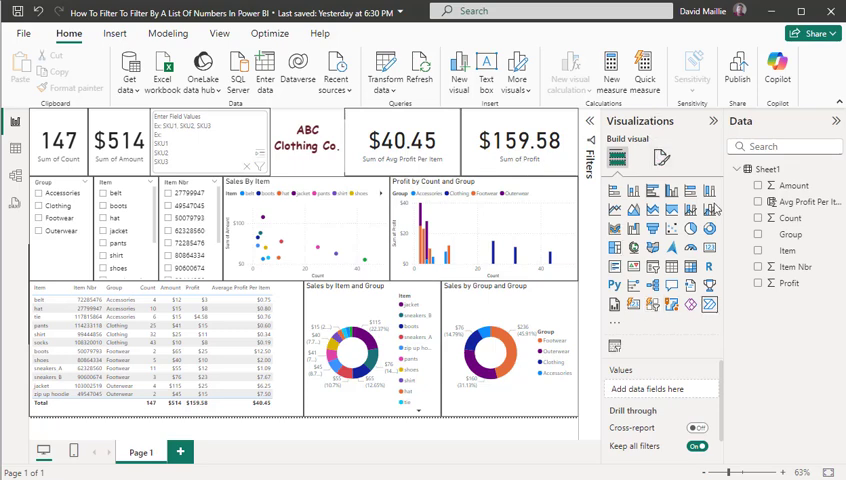
mouse_move(264, 240)
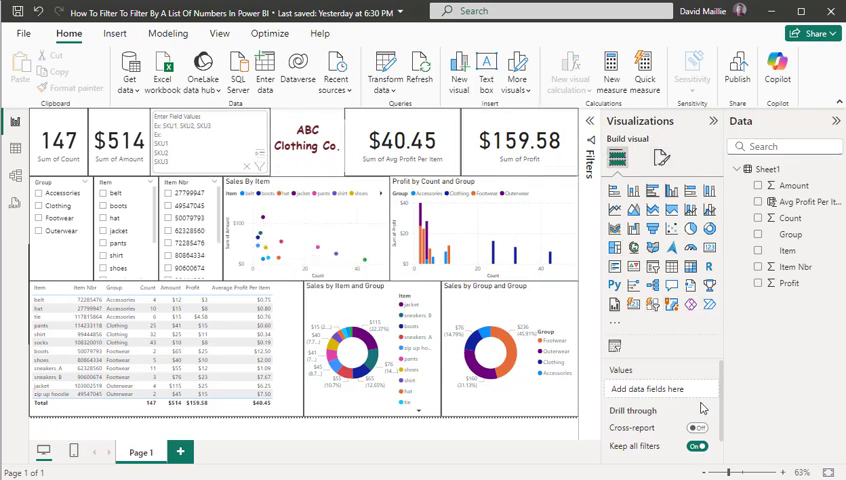
mouse_move(615, 347)
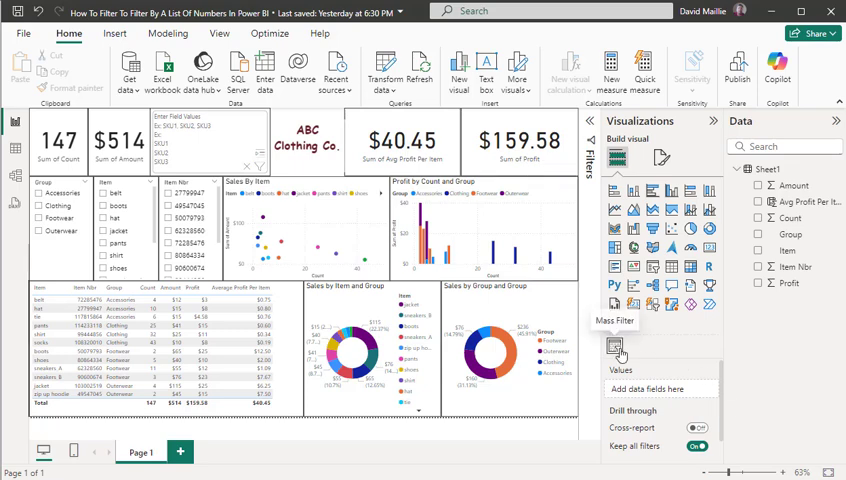
mouse_move(622, 371)
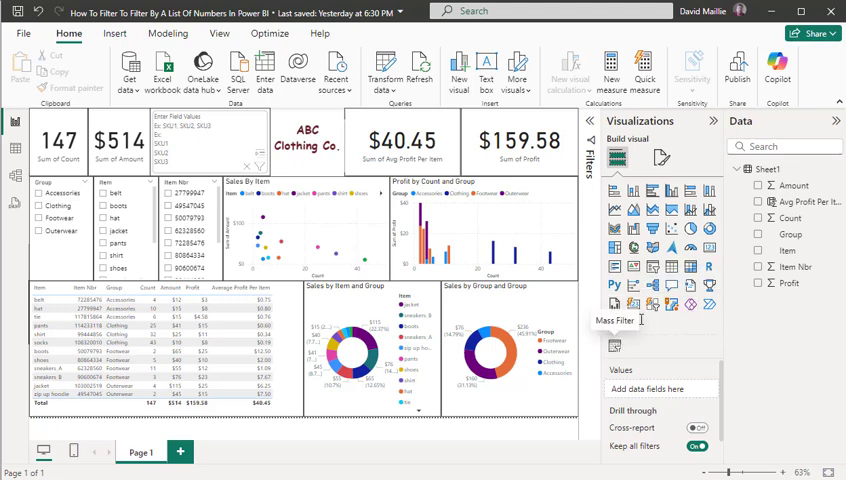
mouse_move(622, 303)
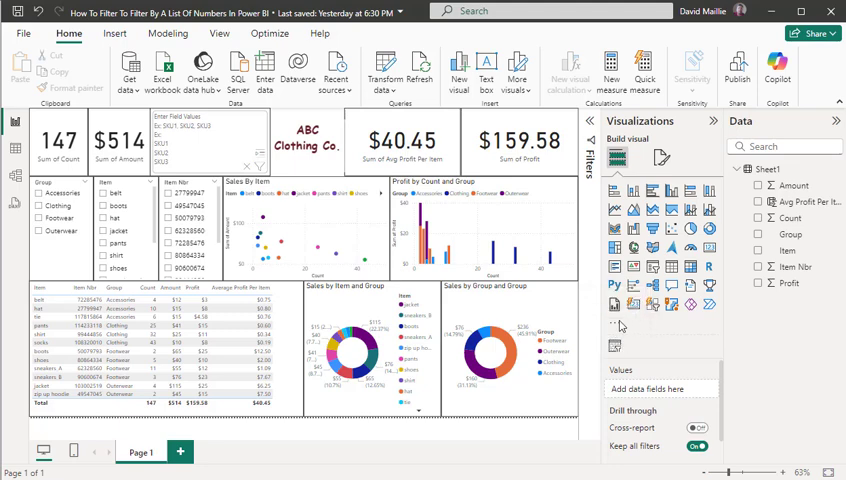
mouse_move(637, 331)
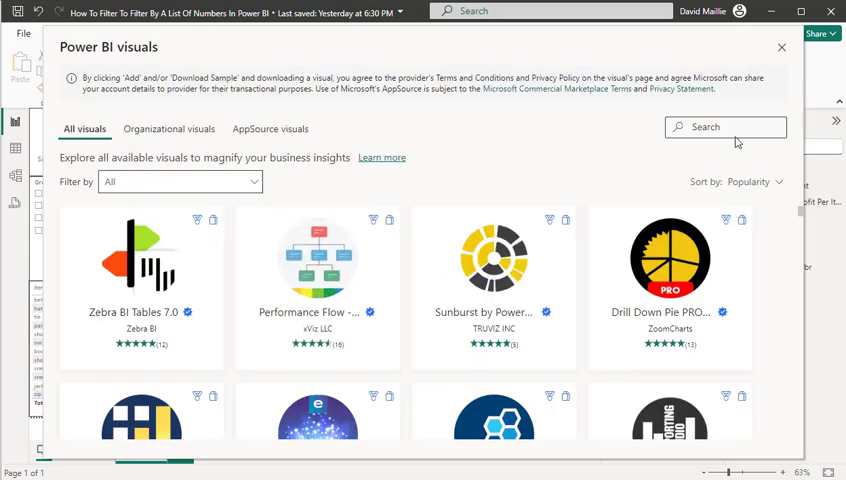
- Search the visuals gallery for 'mass filter', then close the gallery
click(725, 127)
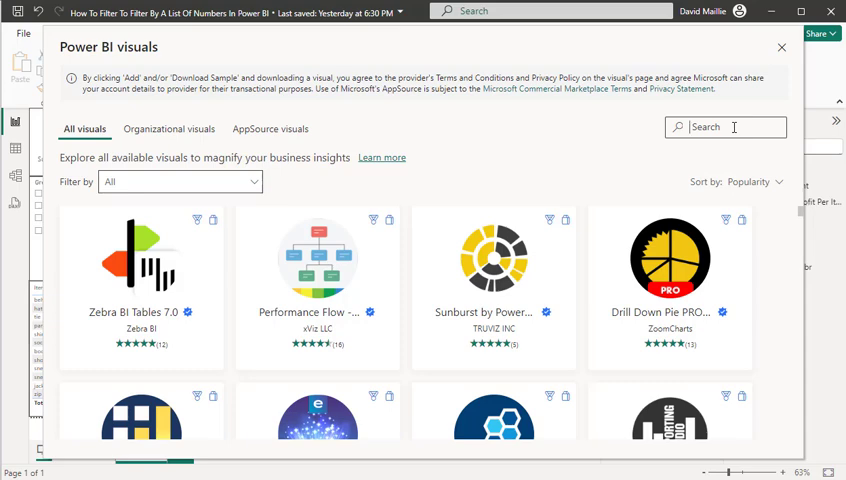
text(mass fu)
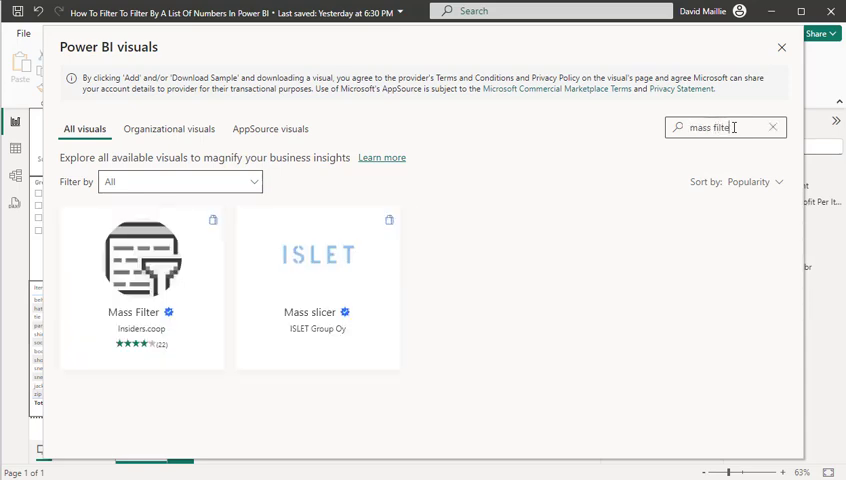
mouse_move(110, 257)
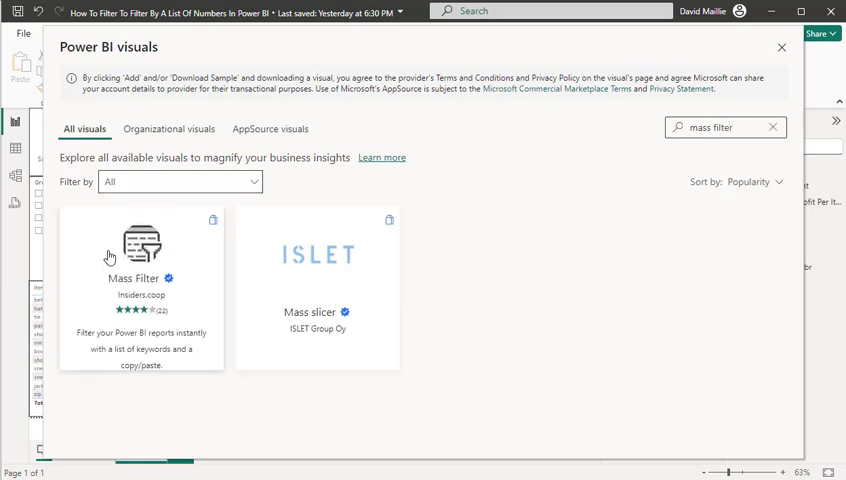
mouse_move(325, 300)
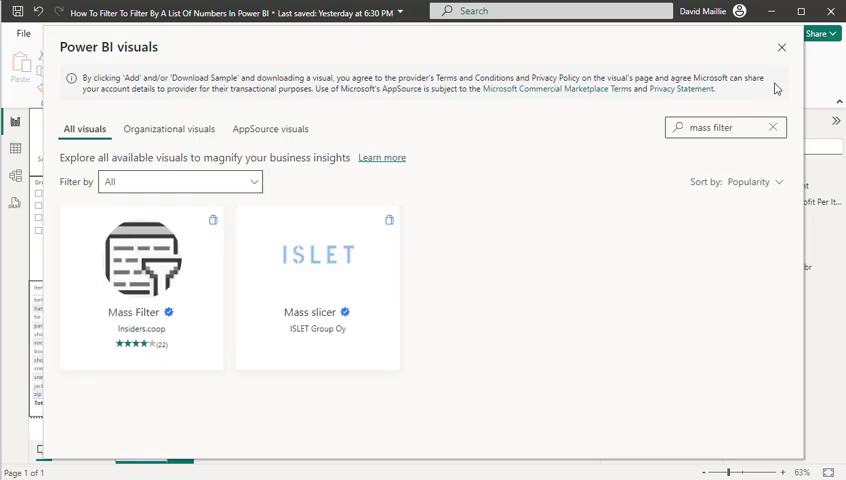
click(781, 48)
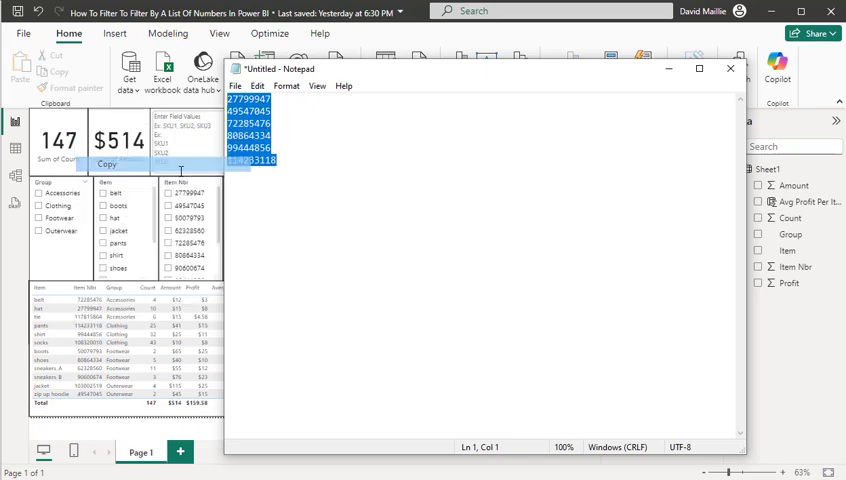
- Copy the six selected item numbers from Notepad
click(728, 69)
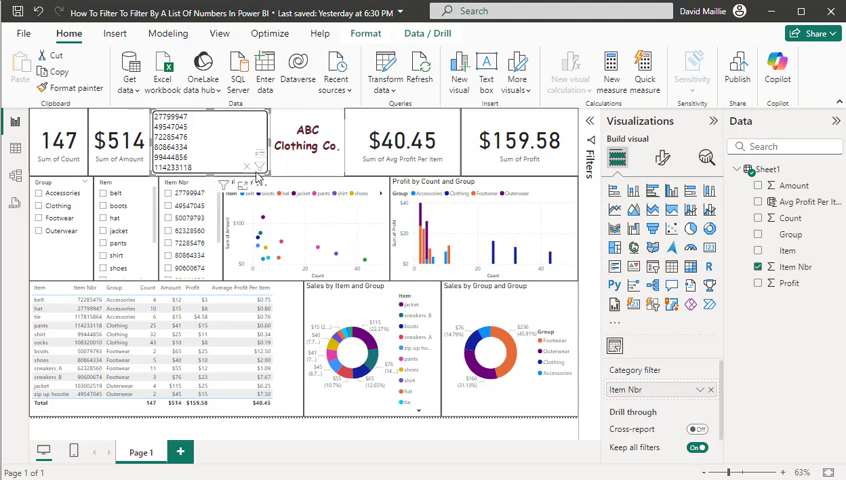
mouse_move(265, 166)
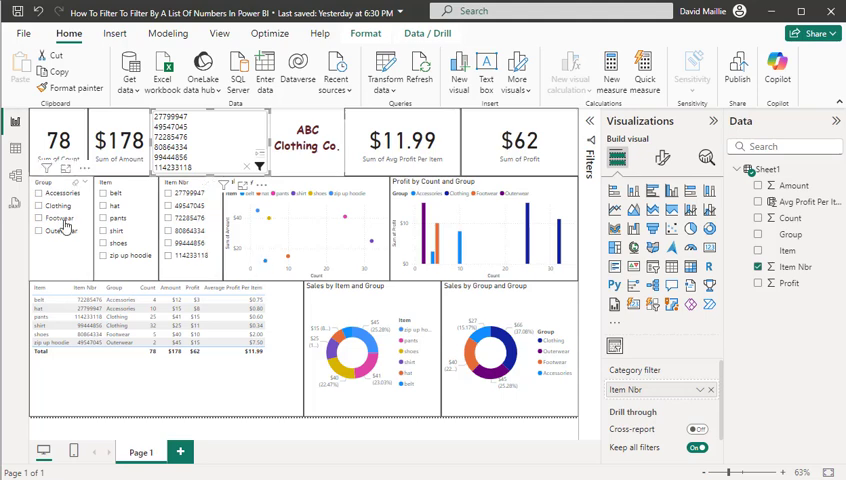
mouse_move(66, 221)
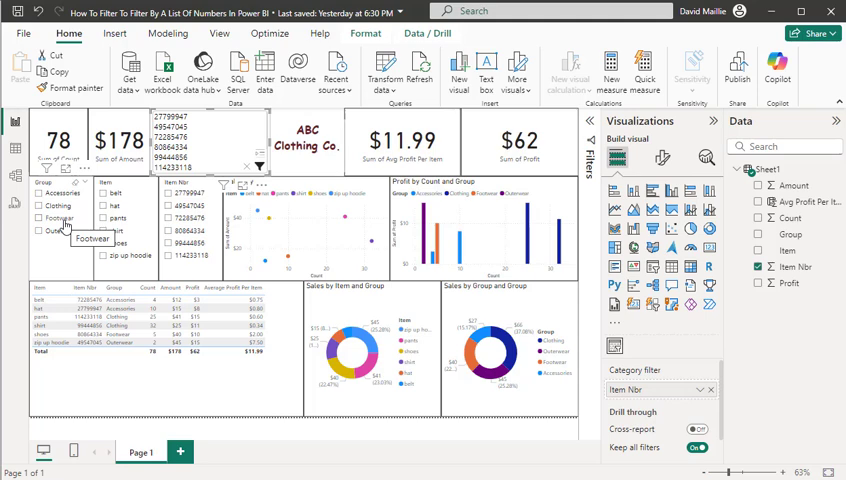
mouse_move(83, 261)
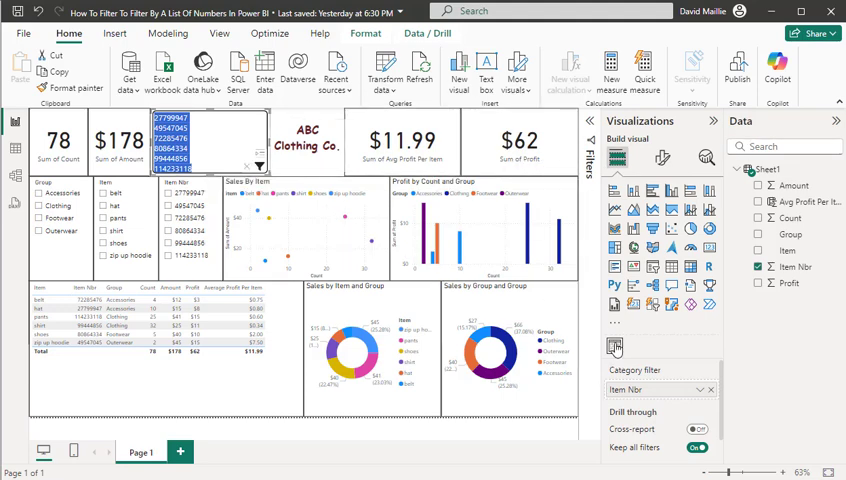
mouse_move(616, 346)
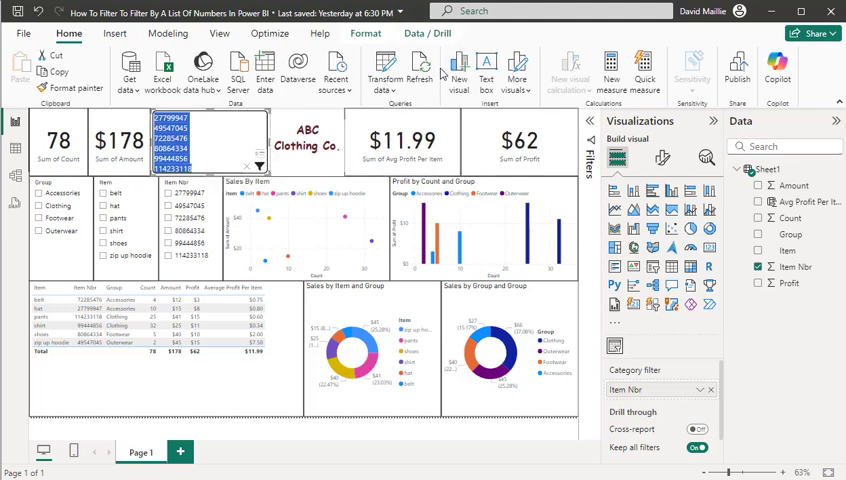
mouse_move(377, 257)
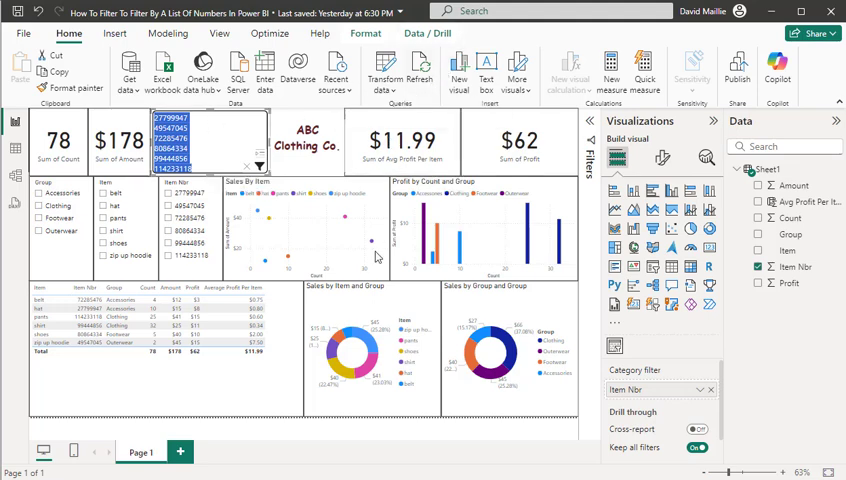
mouse_move(780, 336)
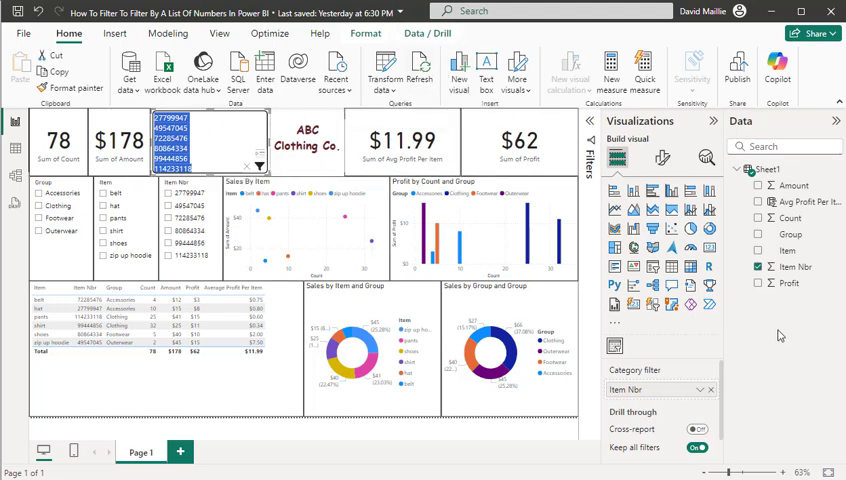